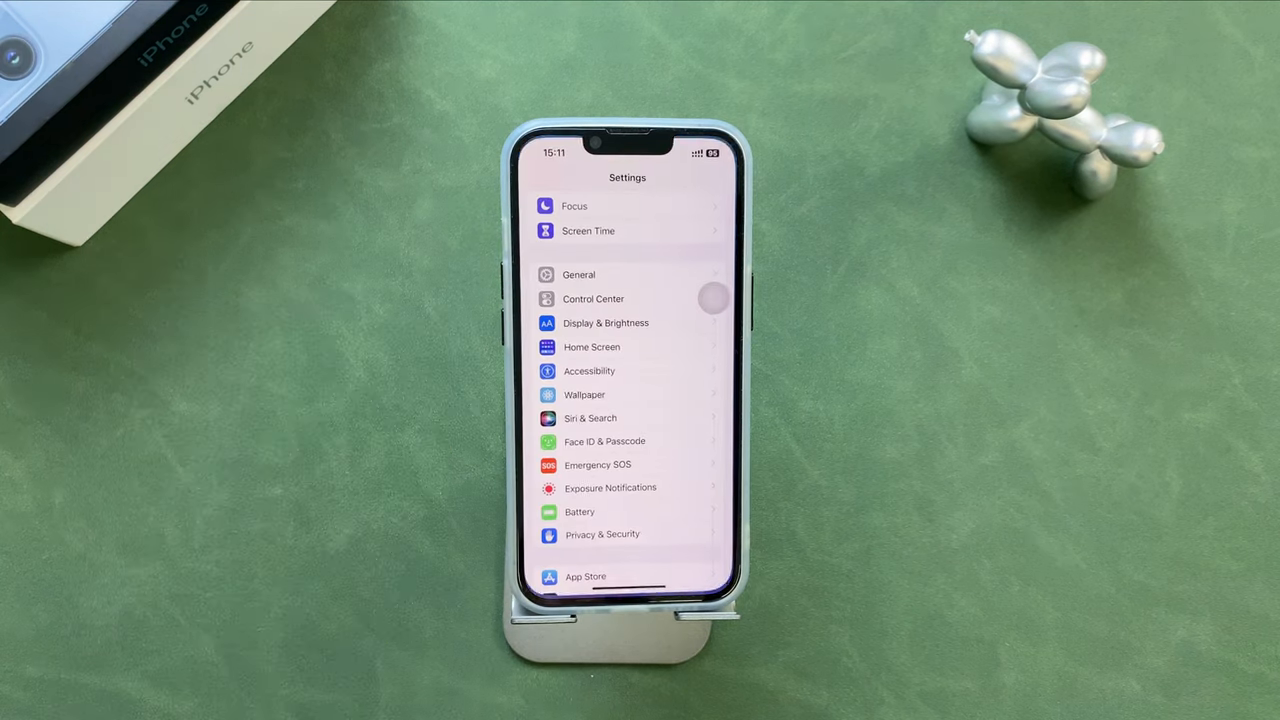
Open General > iPhone Storage to view 213.5 GB of 256 GB used.
left_click(579, 274)
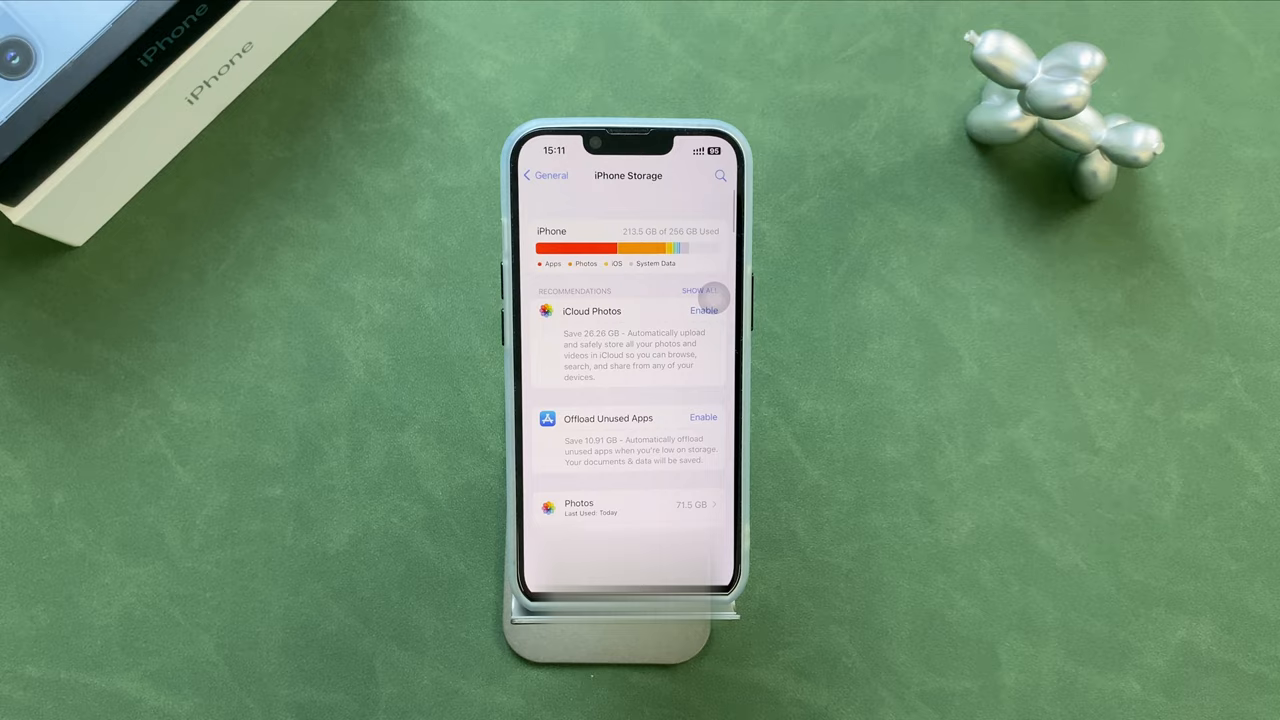
Open the Apple ID iCloud page listing apps, with Photos and iCloud Backup off.
left_click(630, 507)
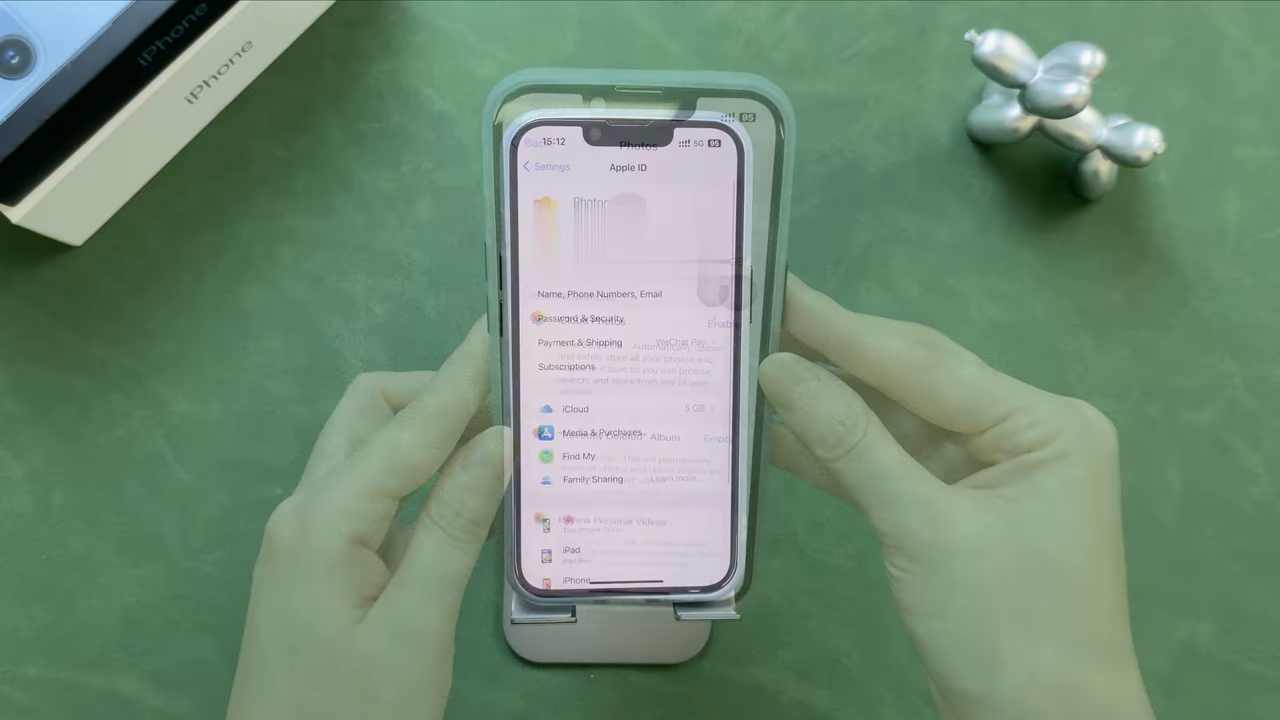
left_click(575, 409)
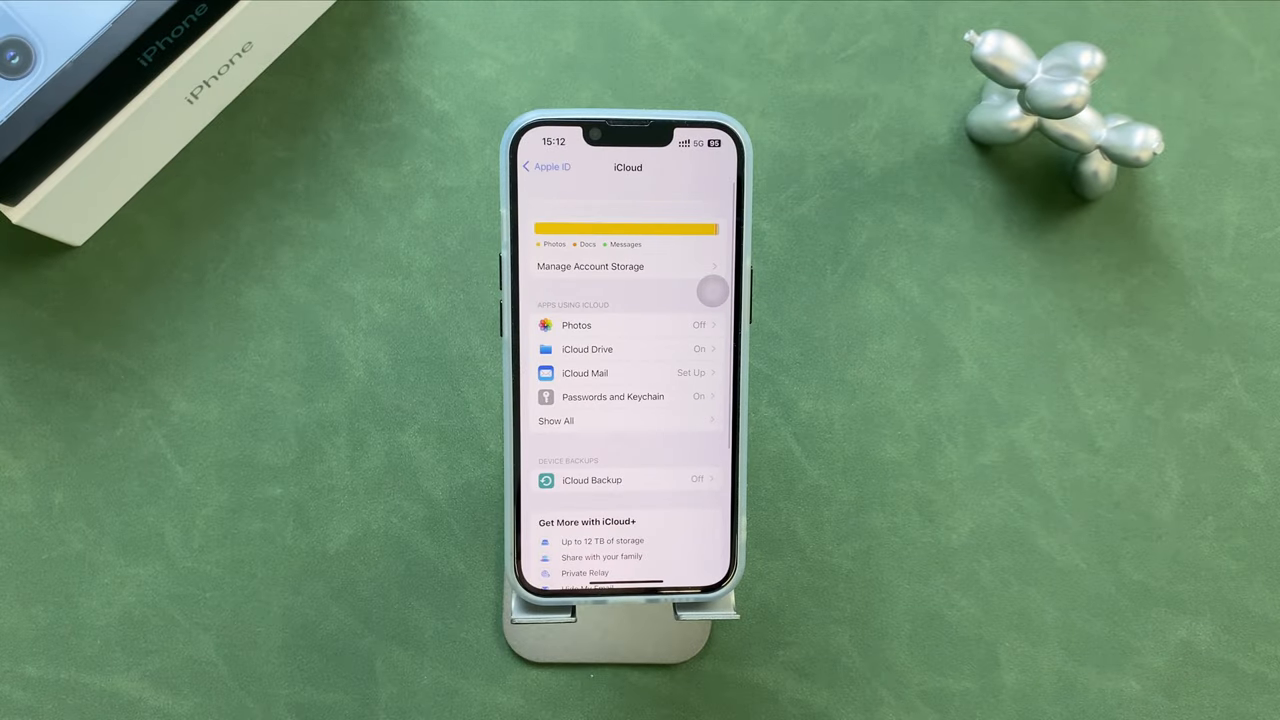